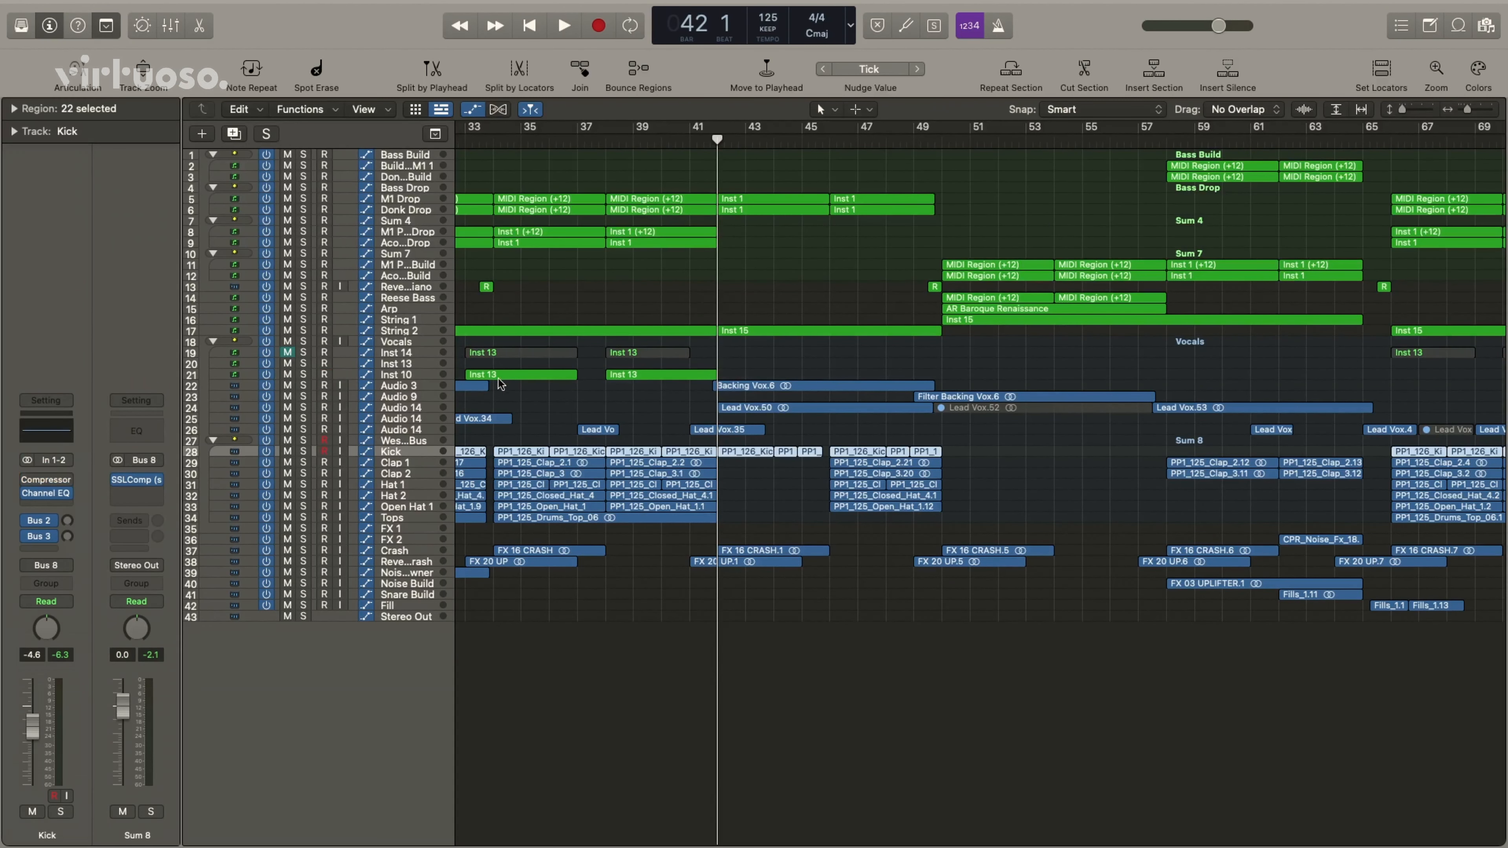
Select the Lead Vox regions on Audio 14 and start playback from bar 41
click(403, 407)
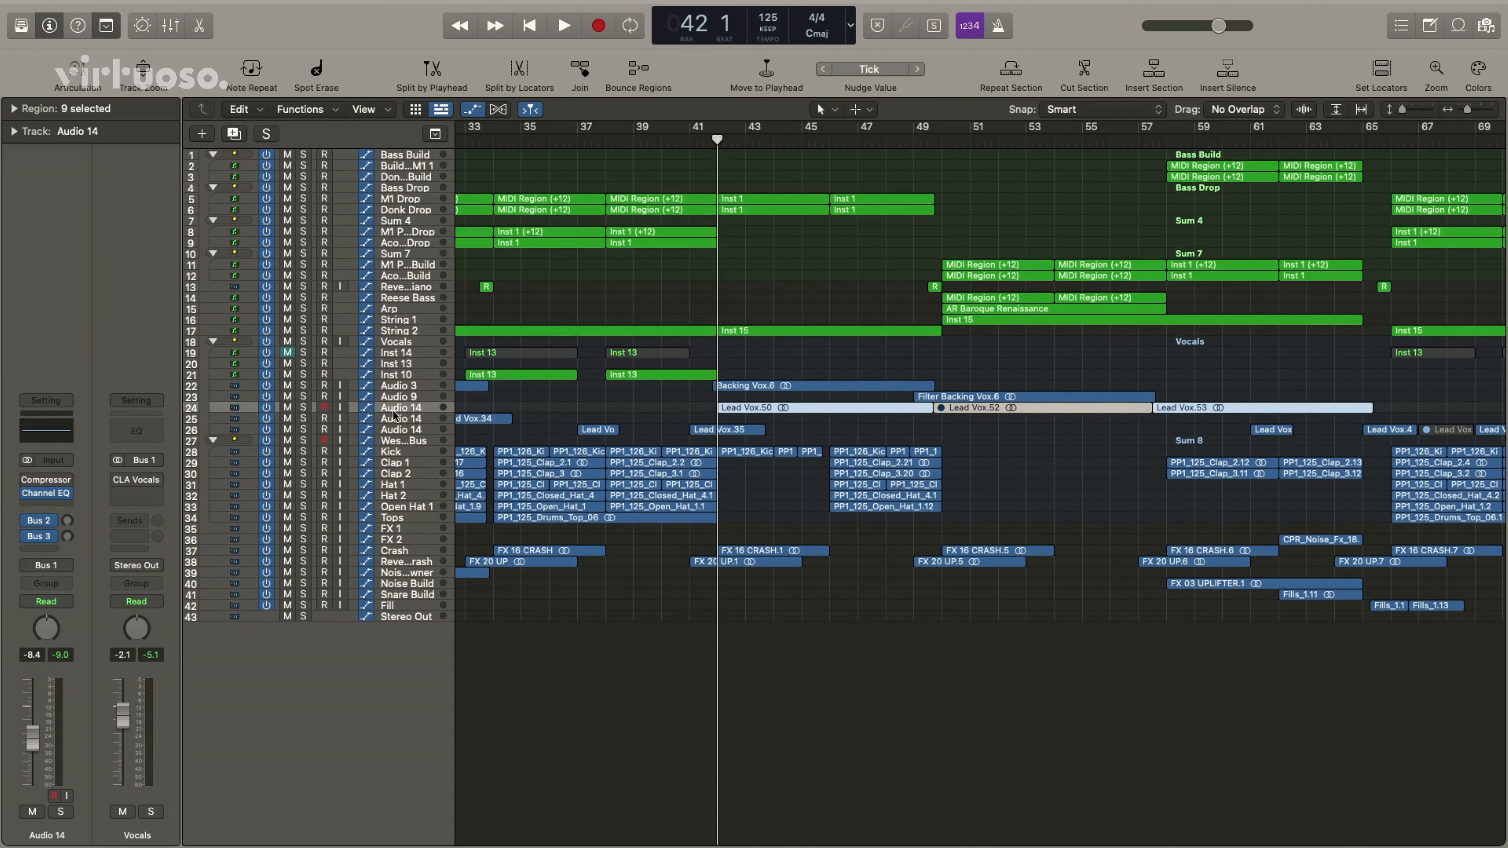
mouse_move(748, 159)
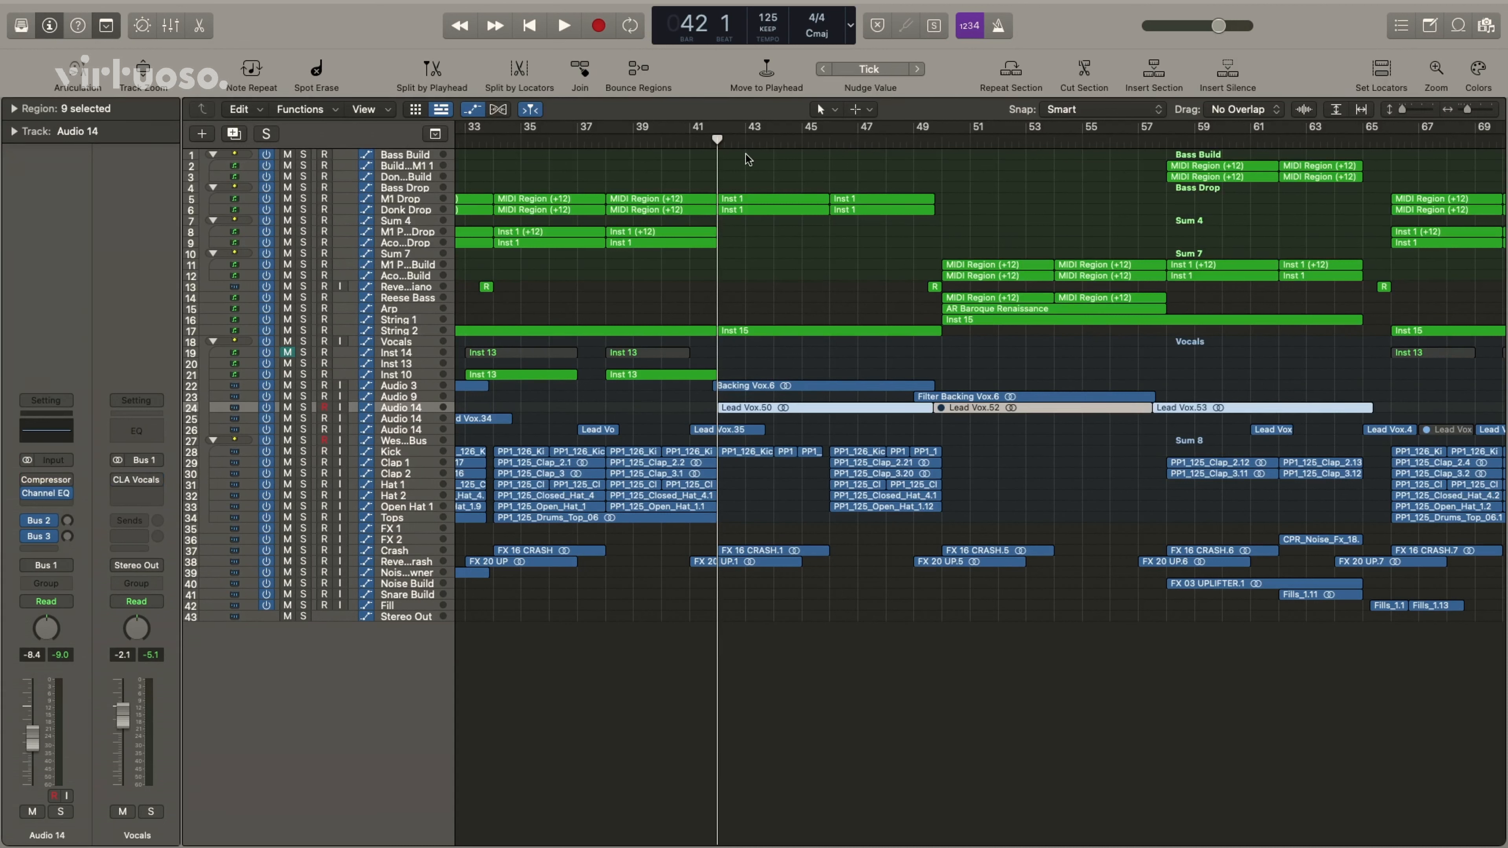
click(562, 25)
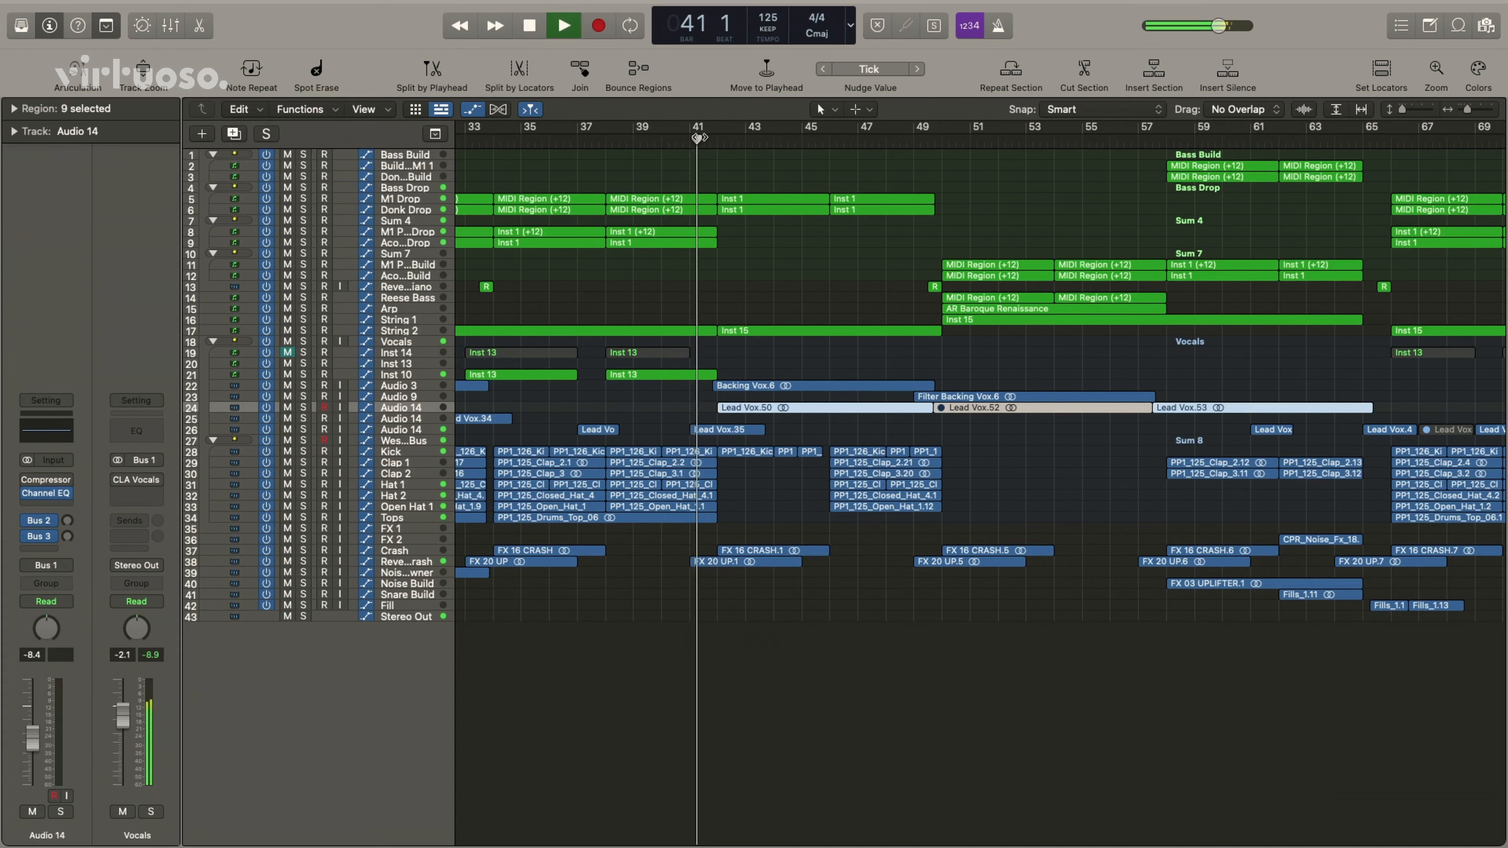